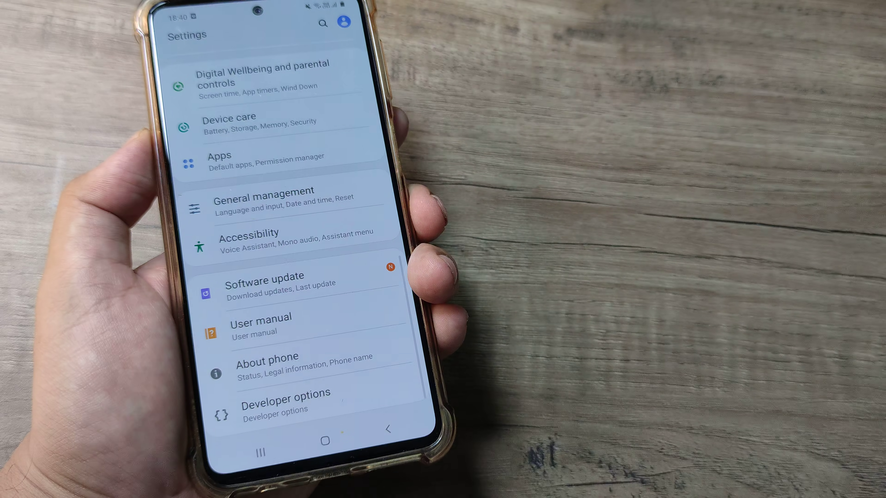
Navigate through General management and Language and input to the On-screen keyboard page
{"action": "scroll", "scroll_direction": "down", "scroll_amount": 3}
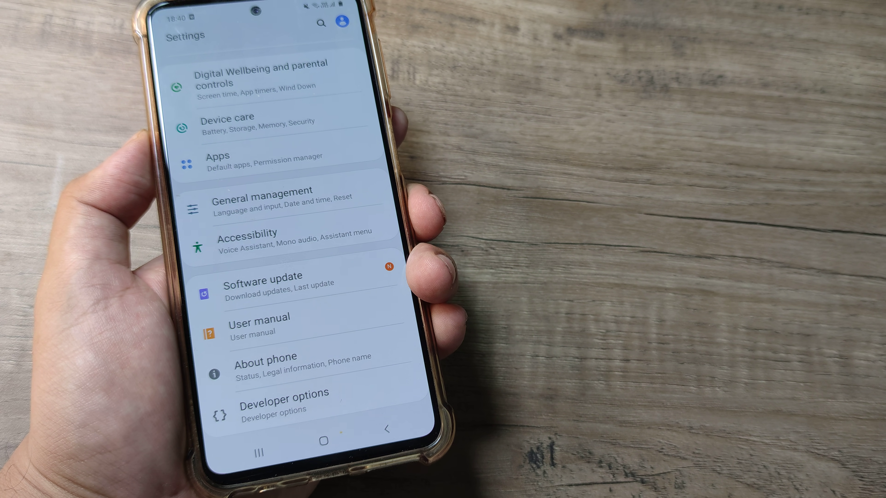
{"action": "left_click", "coordinate": [261, 196]}
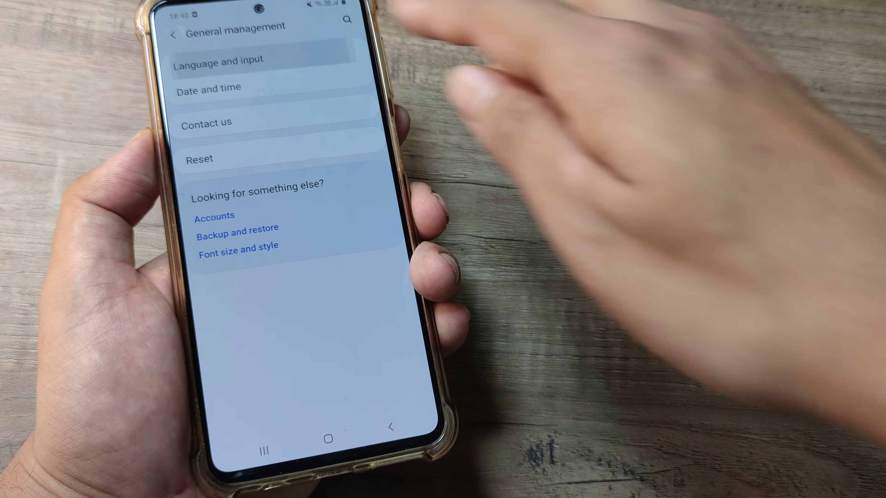
{"action": "left_click", "coordinate": [219, 61]}
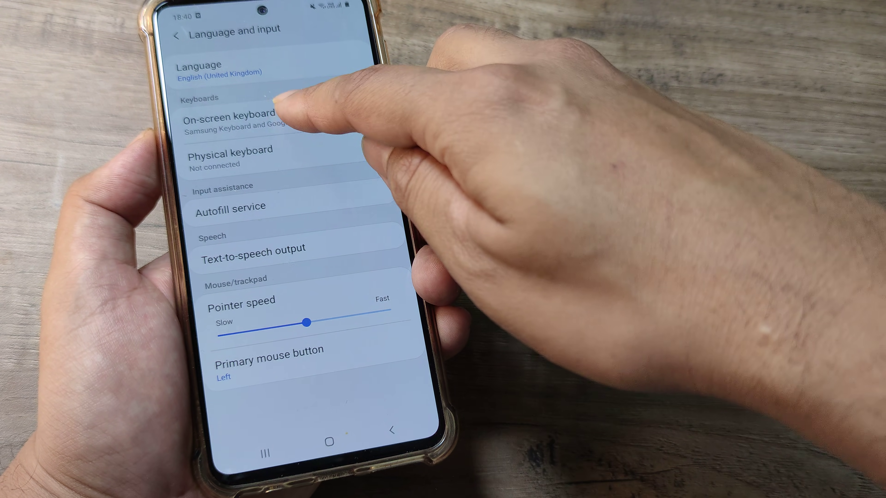
{"action": "left_click", "coordinate": [242, 118]}
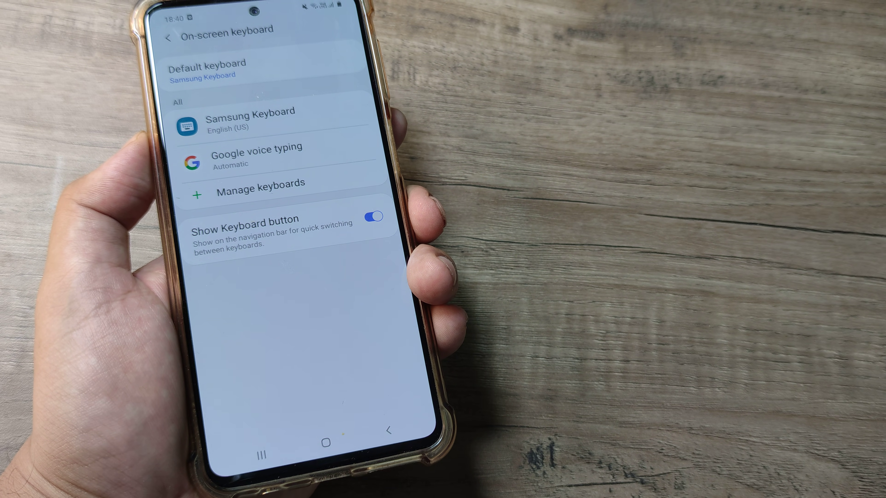
Reset Samsung Keyboard's keyboard settings to defaults, confirm the prompt, and return to its settings page
{"action": "left_click", "coordinate": [249, 123]}
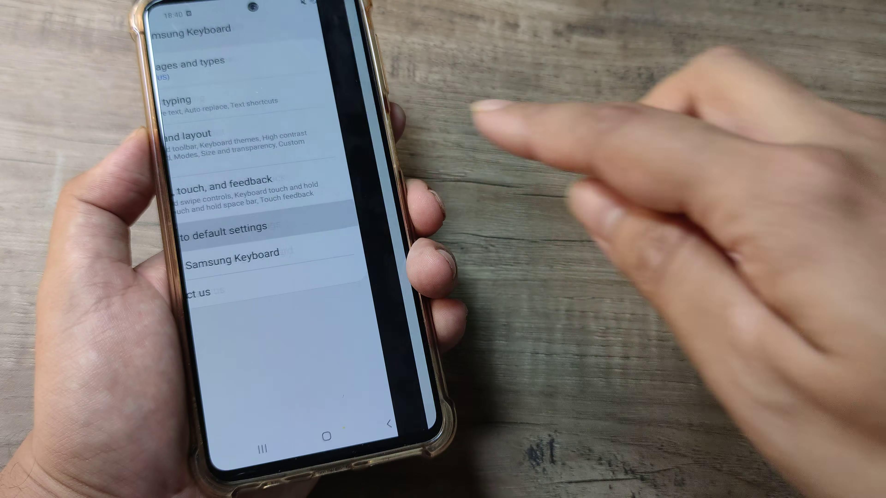
{"action": "left_click", "coordinate": [214, 229]}
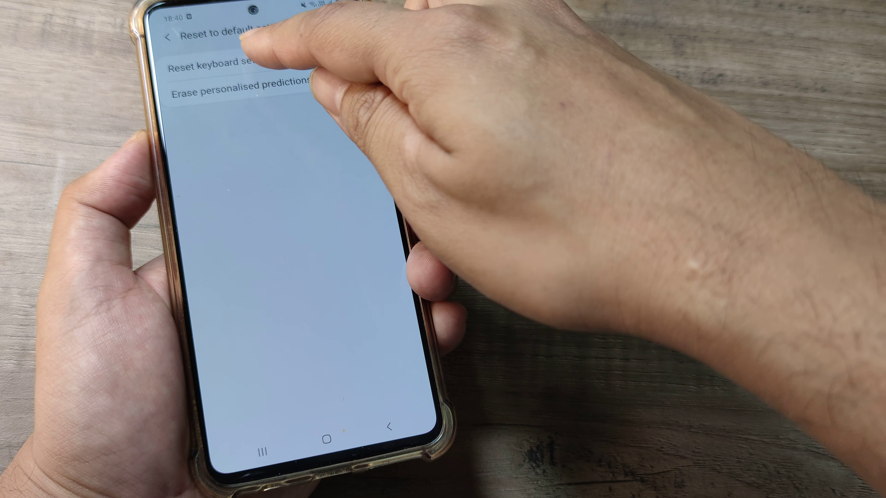
{"action": "left_click", "coordinate": [226, 58]}
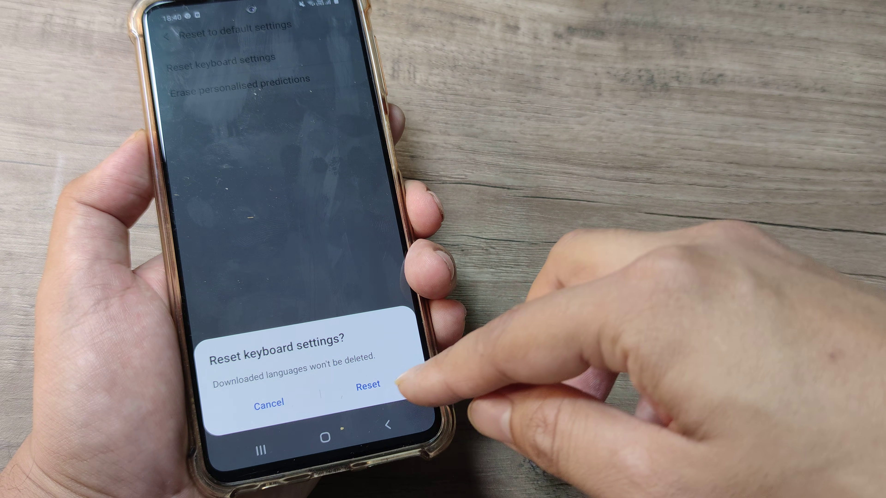
{"action": "left_click", "coordinate": [367, 384]}
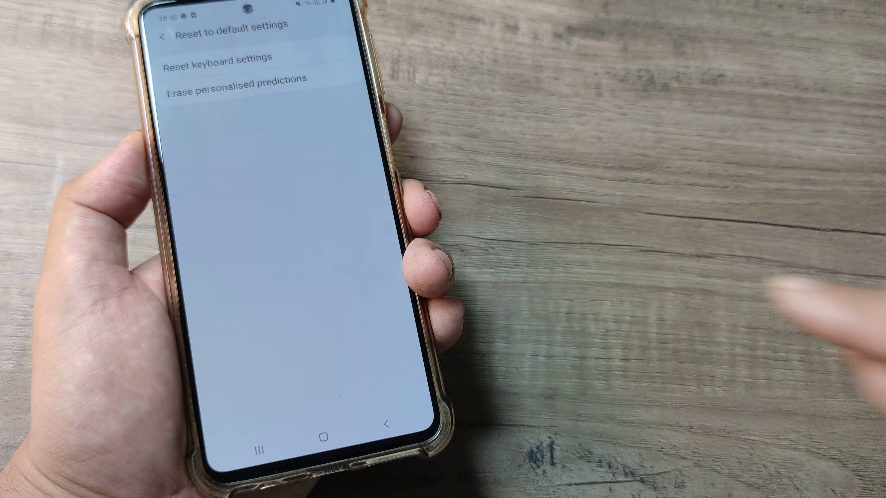
{"action": "left_click", "coordinate": [220, 58]}
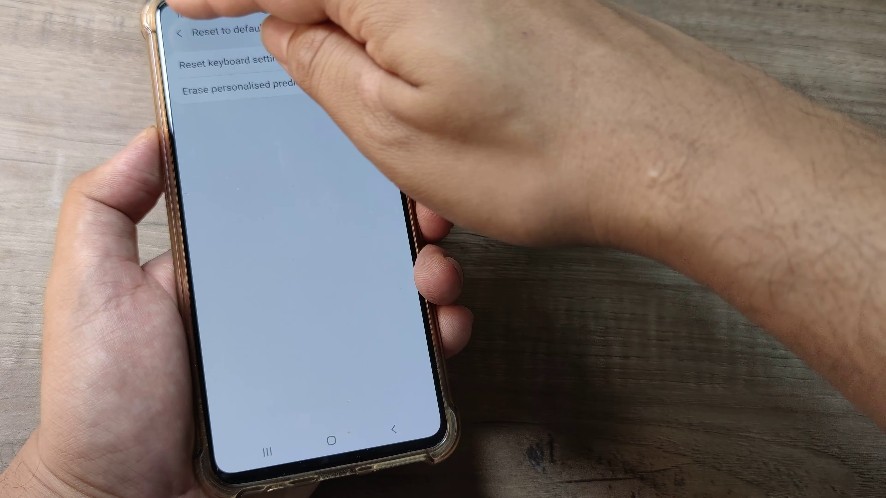
{"action": "left_click", "coordinate": [178, 31]}
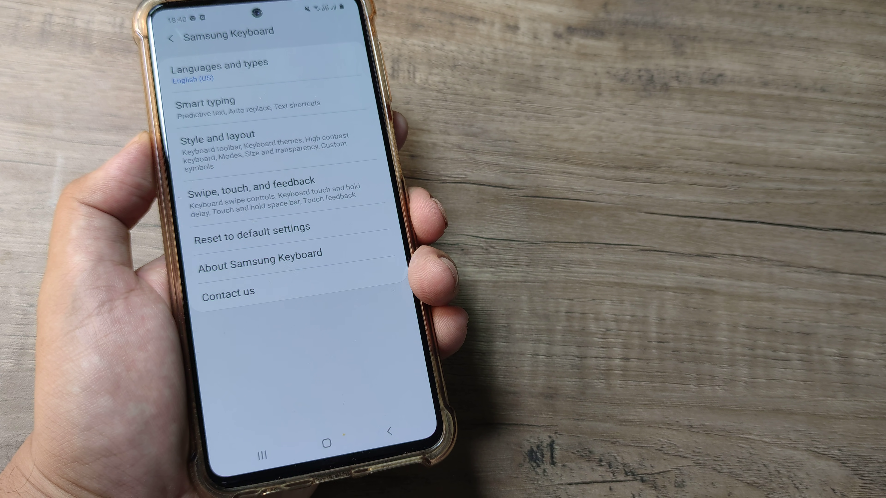
Start a new Facebook post and enter 'G' to test the reset keyboard, then head to the Play Store
{"action": "left_click", "coordinate": [326, 437]}
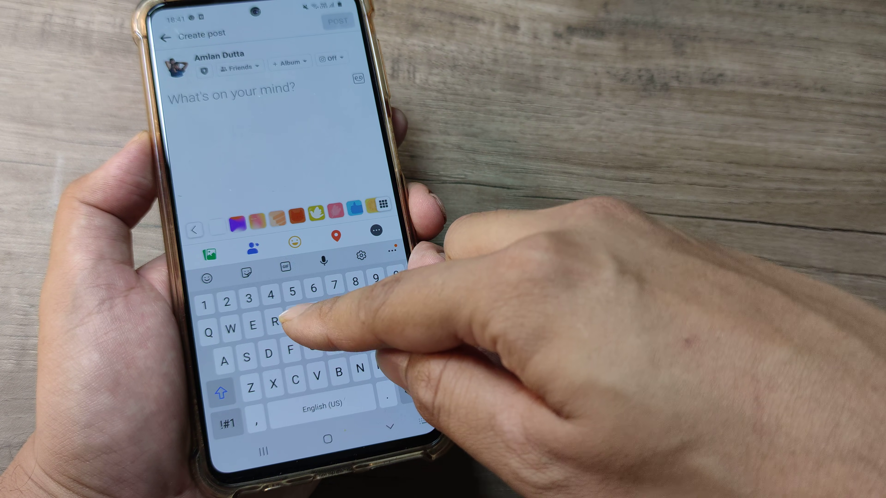
{"action": "type", "text": "G"}
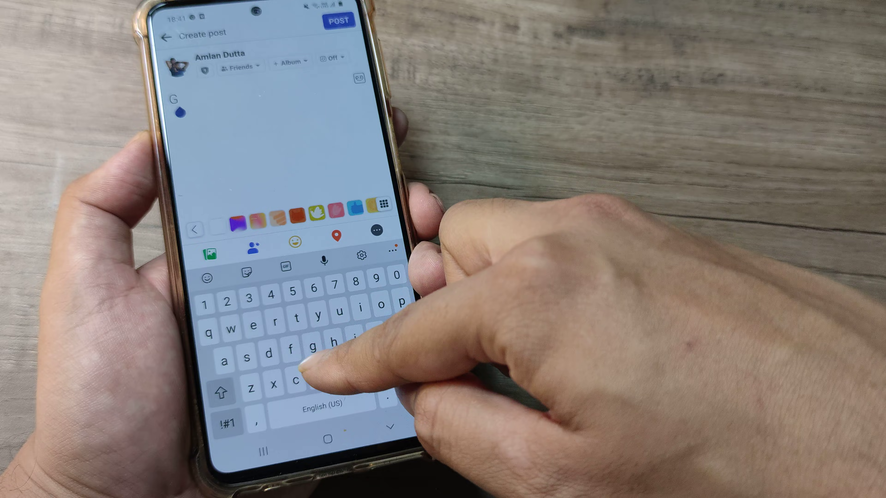
{"action": "type", "text": "v"}
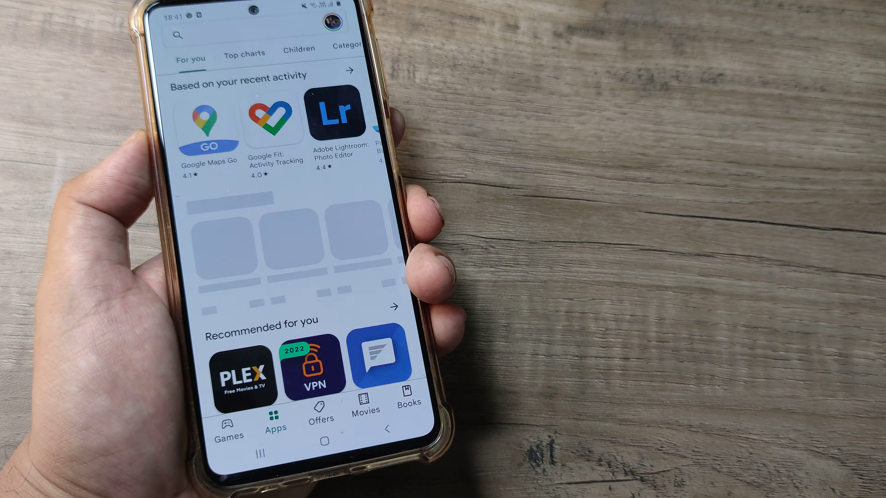
Search the Play Store for 'microsoft' and install Microsoft SwiftKey Keyboard
{"action": "left_click", "coordinate": [226, 35]}
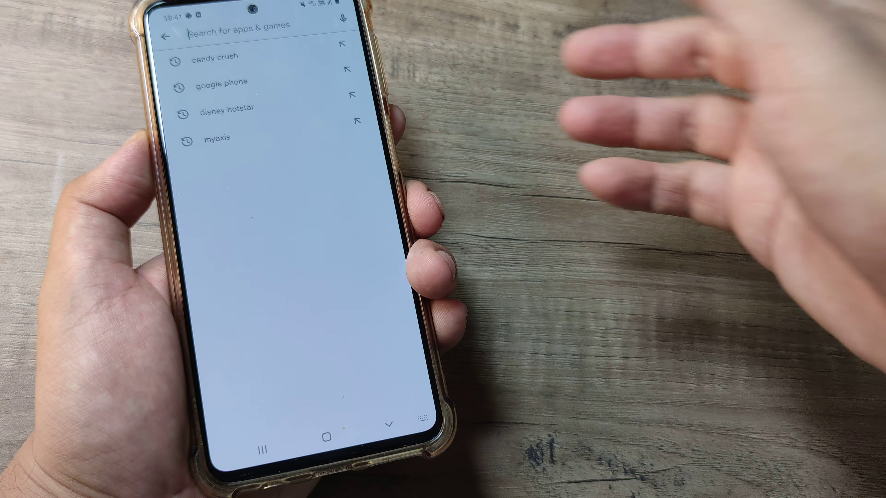
{"action": "left_click", "coordinate": [243, 25]}
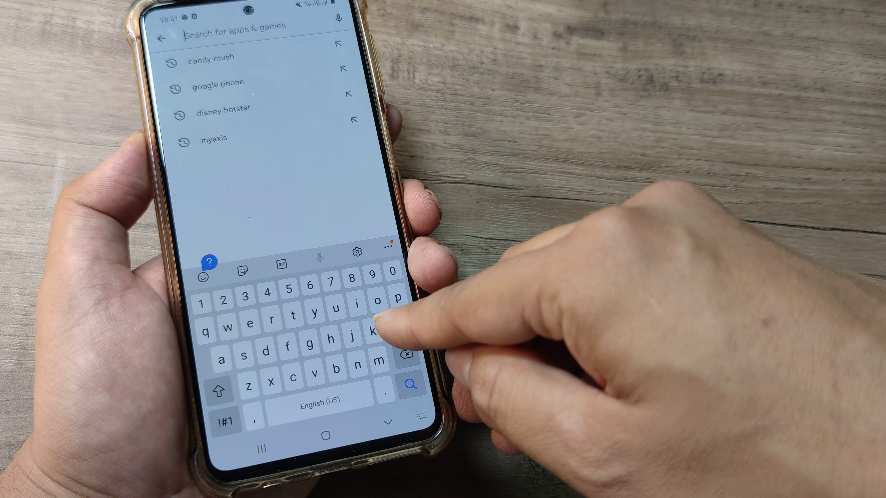
{"action": "type", "text": "icr"}
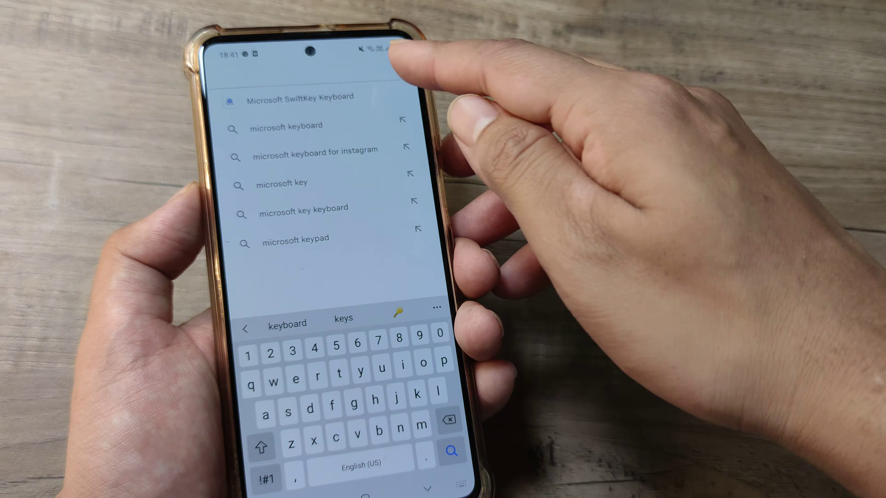
{"action": "left_click", "coordinate": [297, 97]}
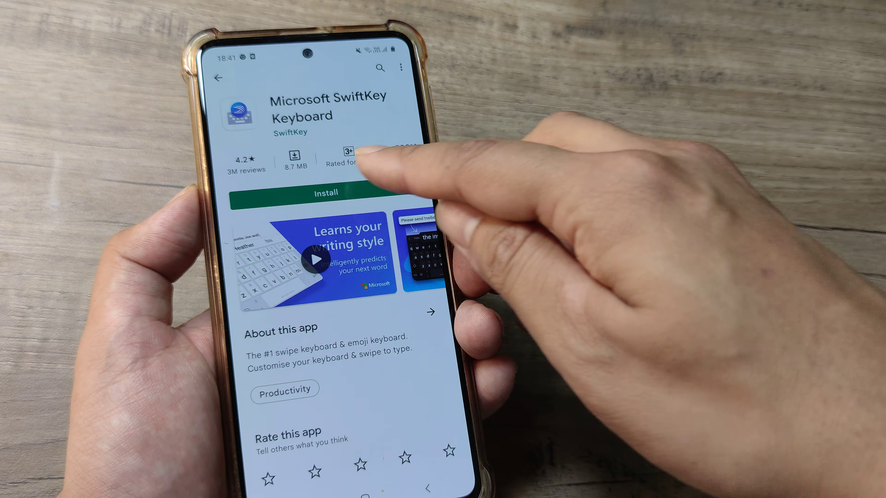
{"action": "left_click", "coordinate": [324, 192]}
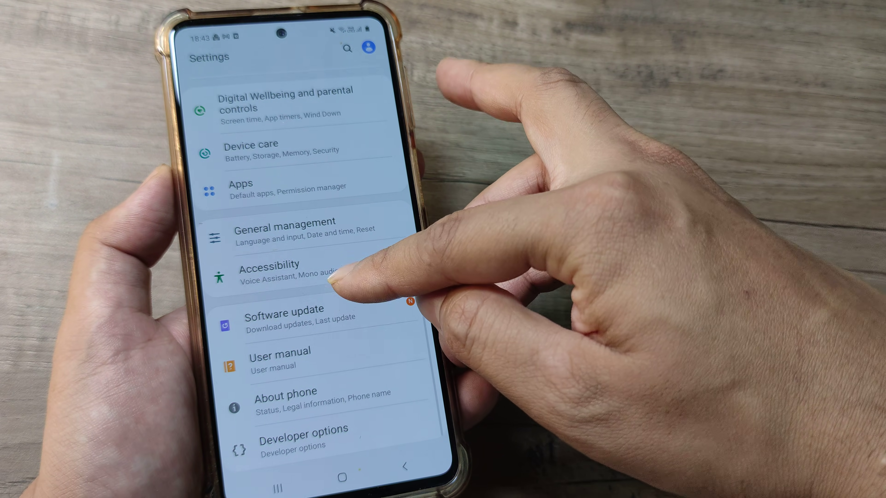
Enable Microsoft SwiftKey Keyboard in Manage keyboards, accepting the data warning, and return to the keyboard overview
{"action": "left_click", "coordinate": [285, 229]}
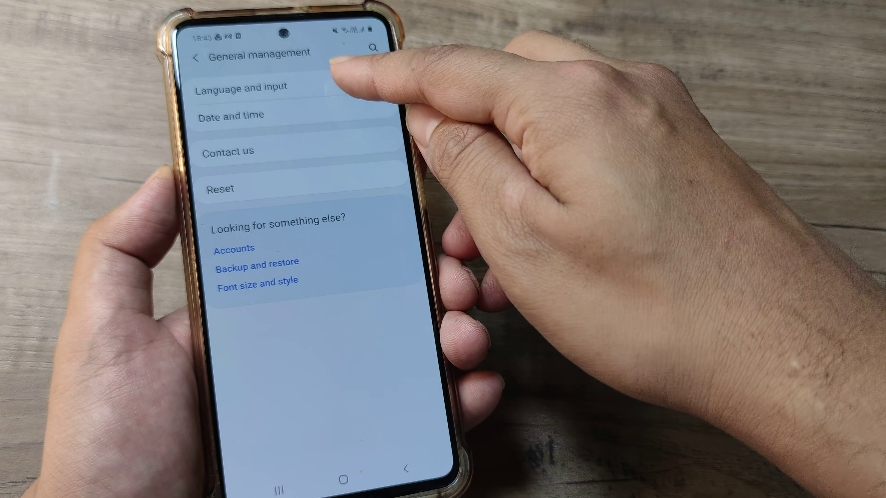
{"action": "left_click", "coordinate": [240, 86]}
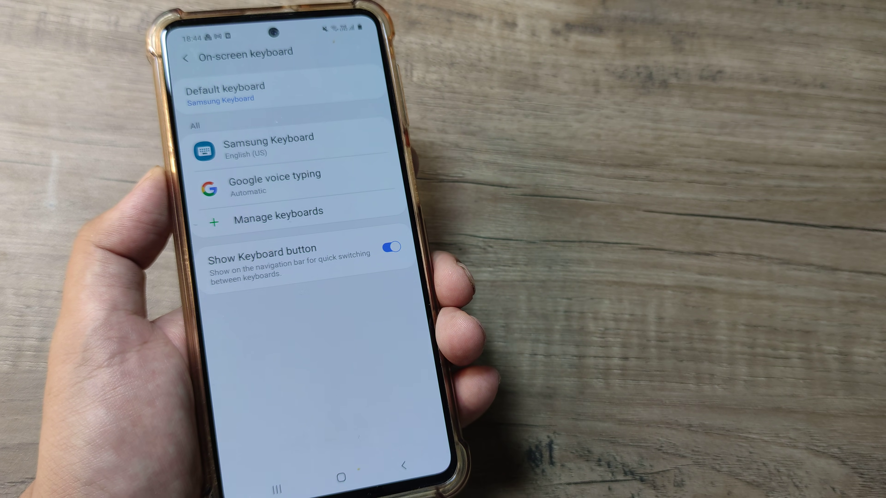
{"action": "left_click", "coordinate": [277, 211]}
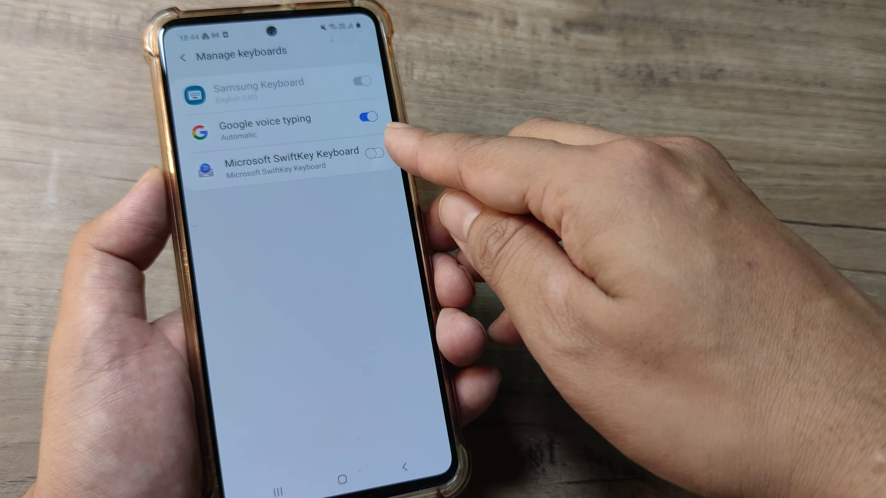
{"action": "left_click", "coordinate": [372, 152]}
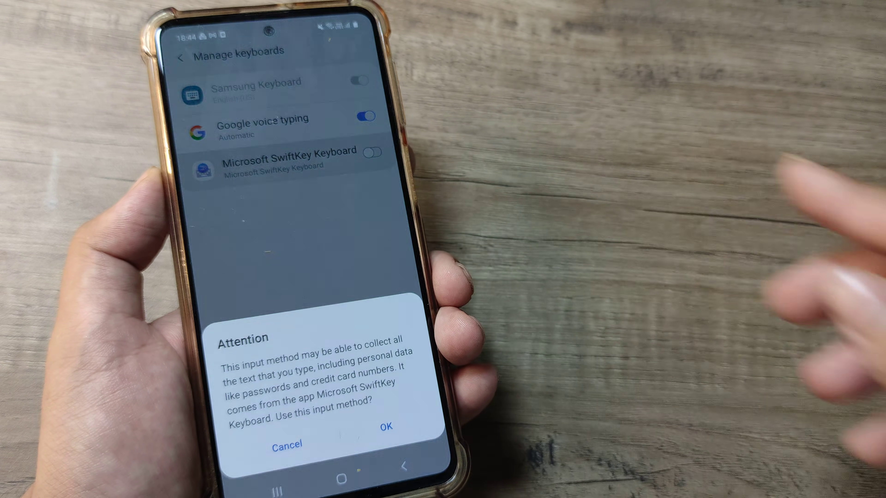
{"action": "left_click", "coordinate": [386, 426]}
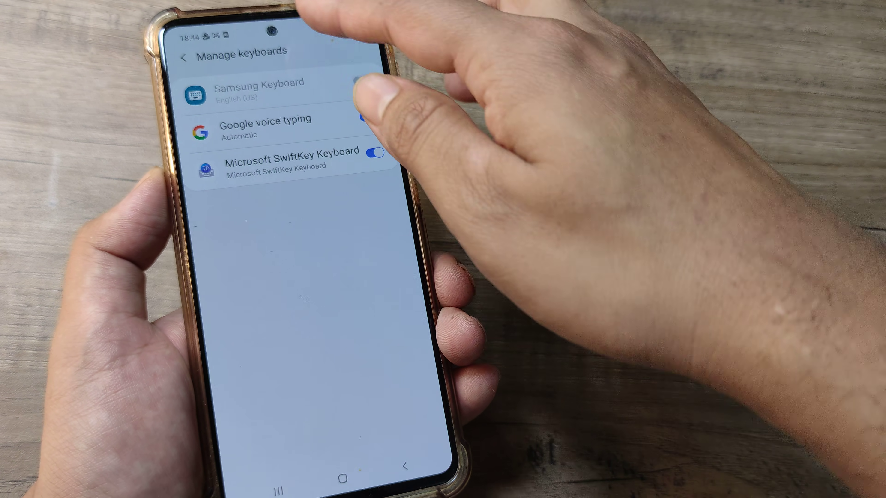
{"action": "left_click", "coordinate": [184, 58]}
{"action": "type", "text": "GY"}
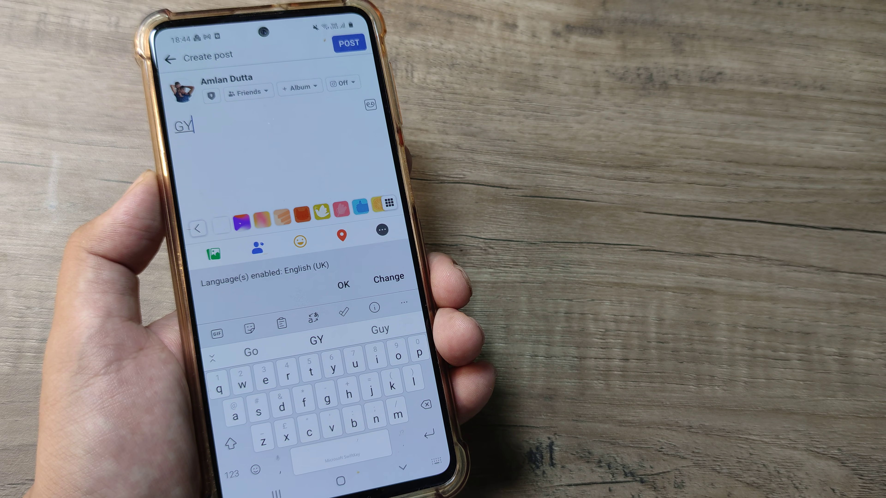
Bring up the recent apps list after SwiftKey shows as the default keyboard
{"action": "left_click", "coordinate": [339, 478]}
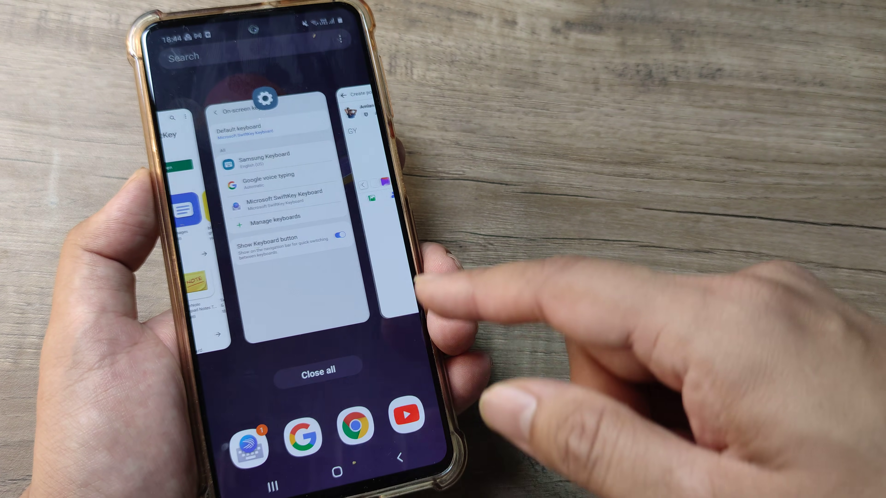